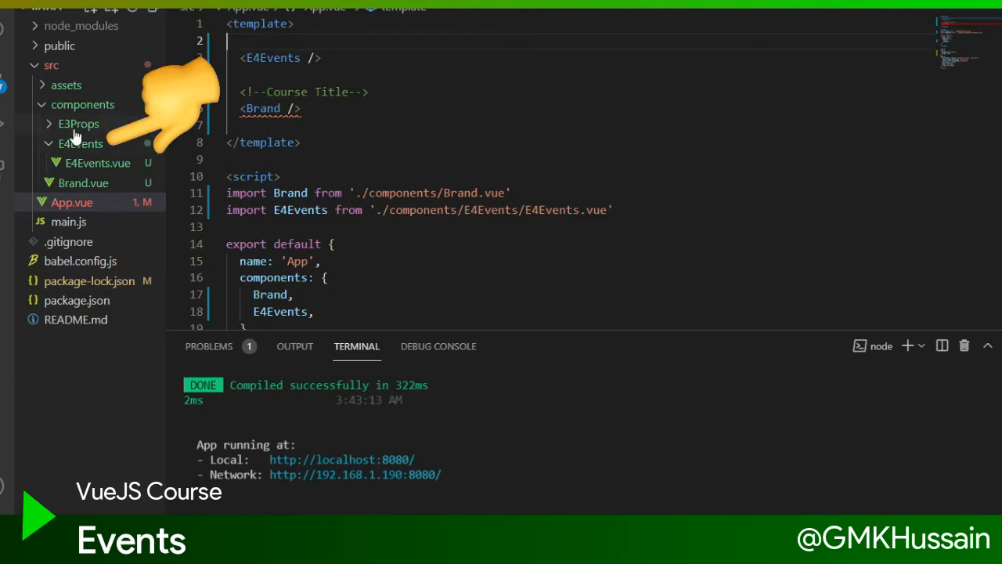
mouse_move(78, 123)
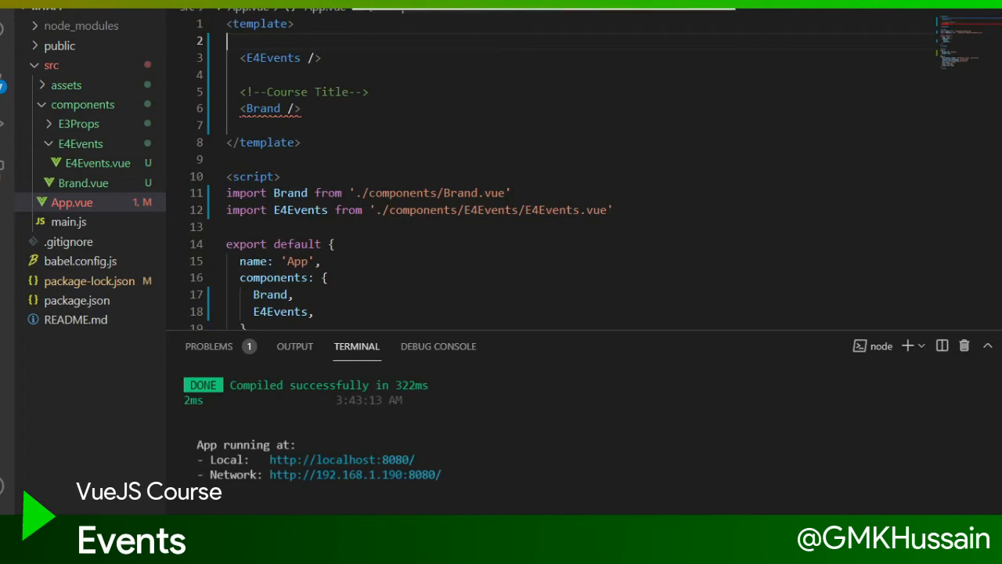
Open E4Events.vue from src/components/E4Events in the Explorer
click(97, 163)
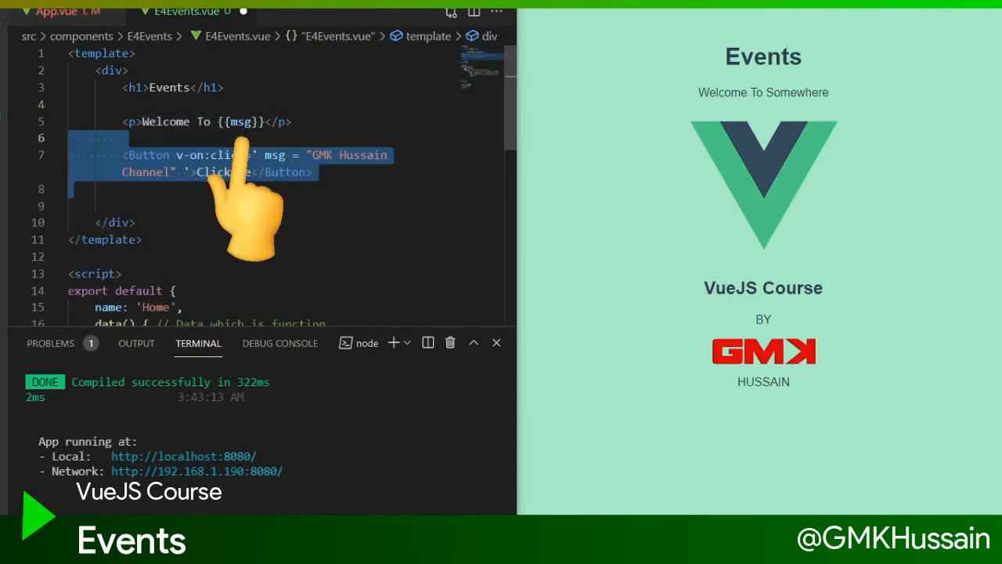
mouse_move(353, 235)
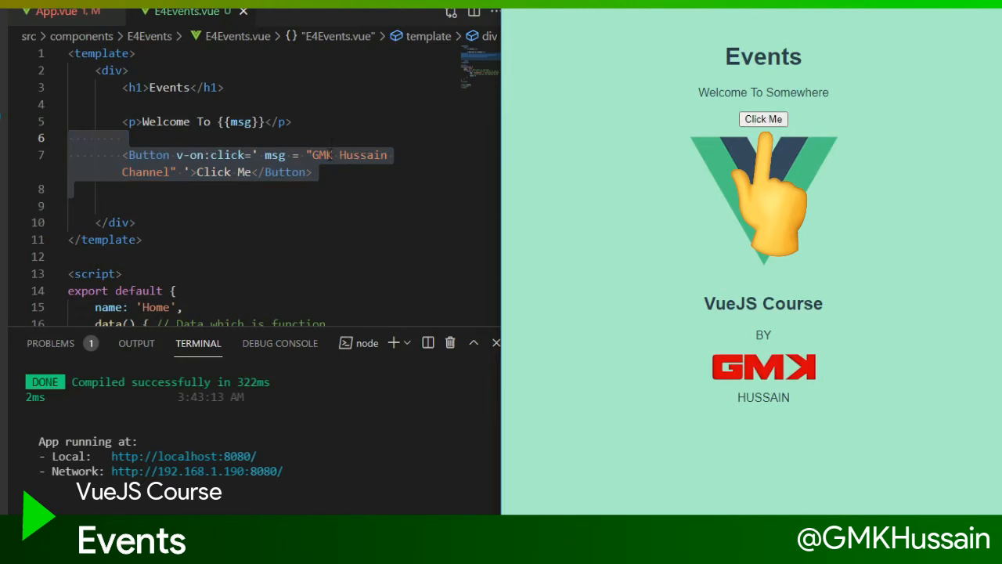
Verify Click Me swaps the welcome to 'GMK Hussain Channel', then add an <h4>Counters</h4> heading
click(763, 119)
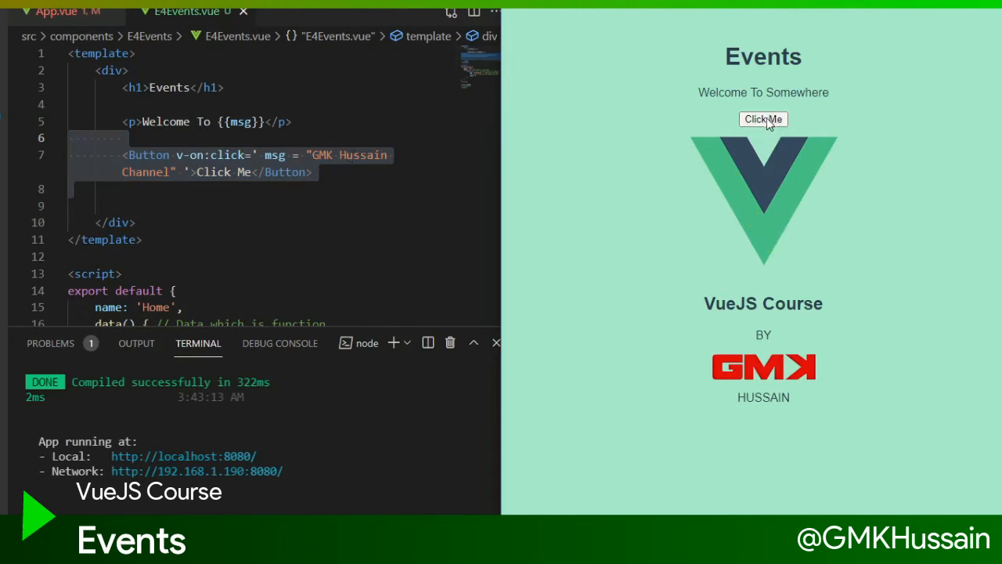
click(762, 119)
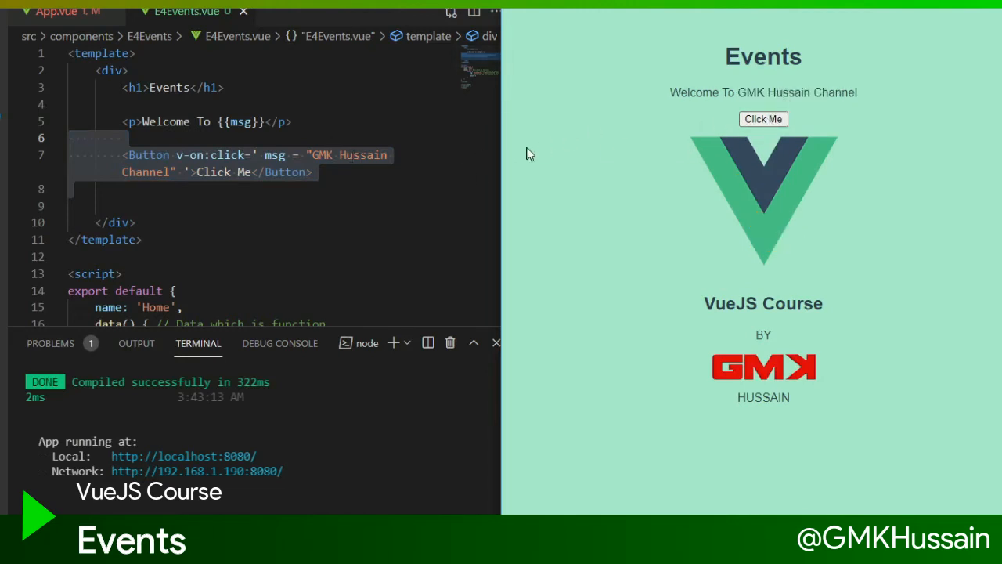
text(<h4>Counters</h4>)
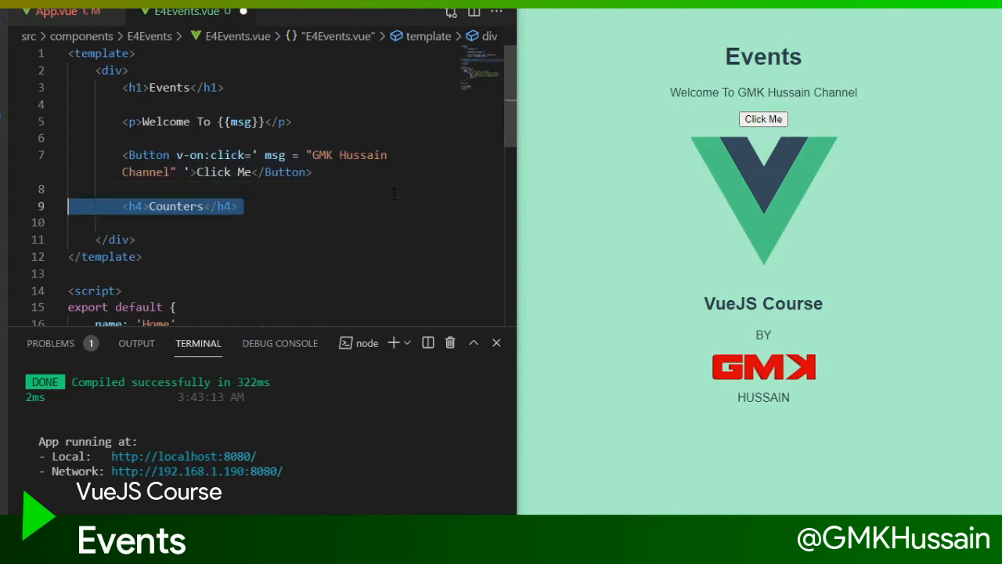
Display the counter value with a {{count}} expression under the Counters heading
text({{count}})
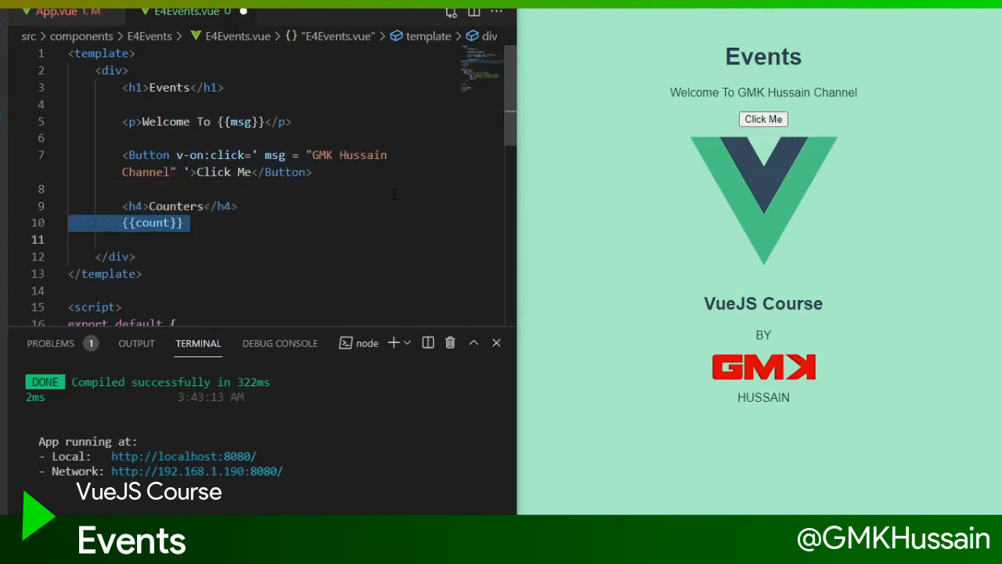
mouse_move(604, 187)
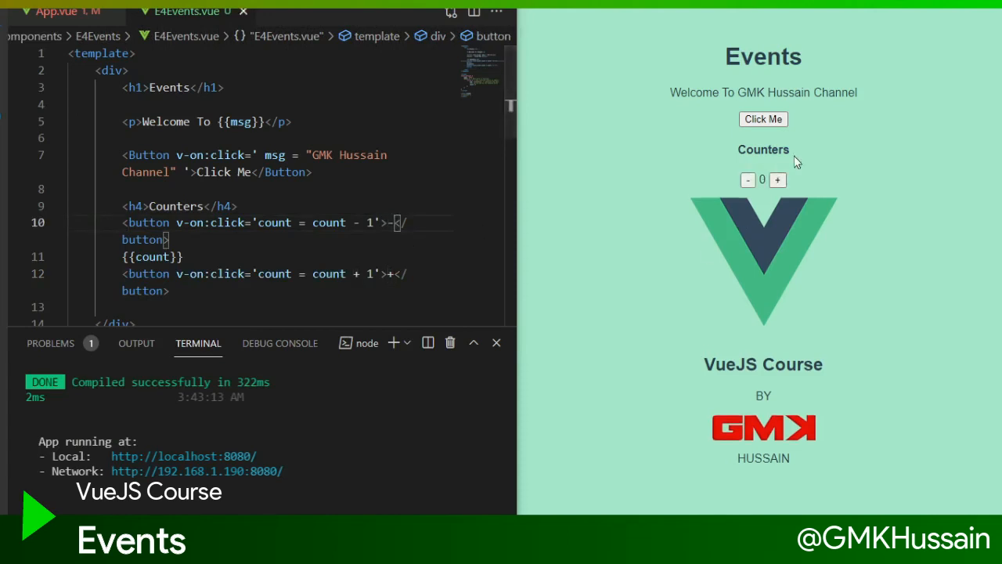
mouse_move(776, 178)
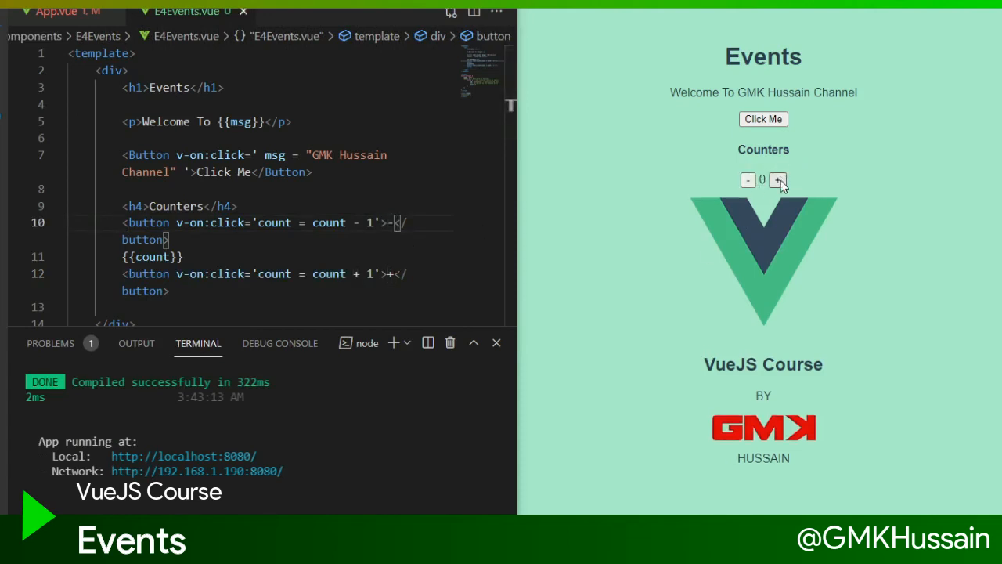
Raise the counter to 10 with the + button, then lower it once with -
click(777, 178)
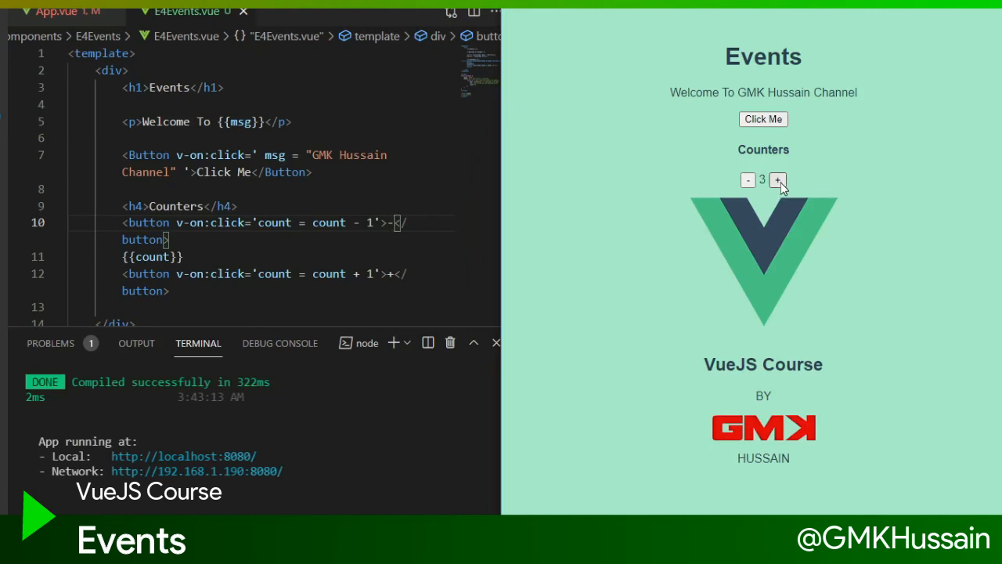
click(776, 180)
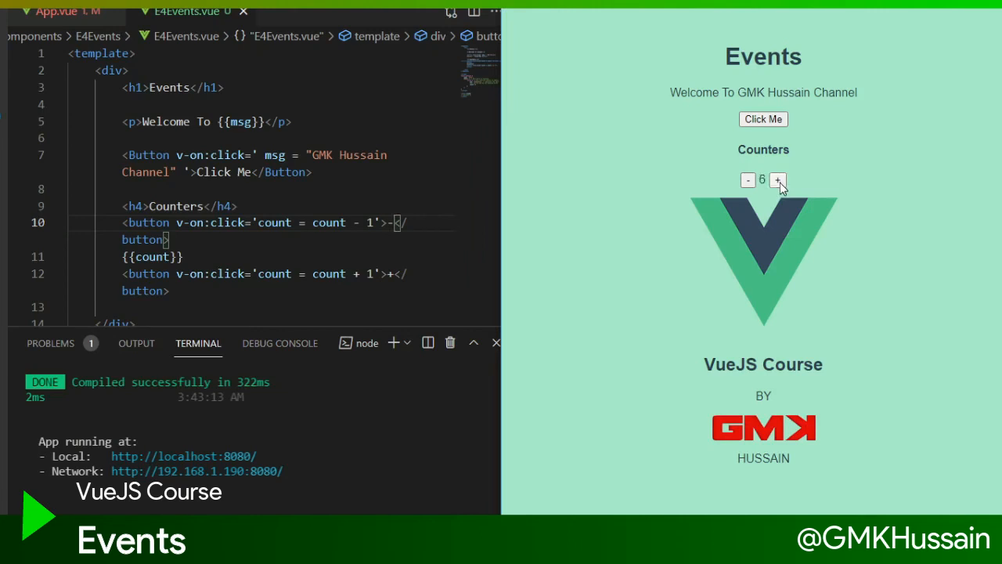
click(776, 180)
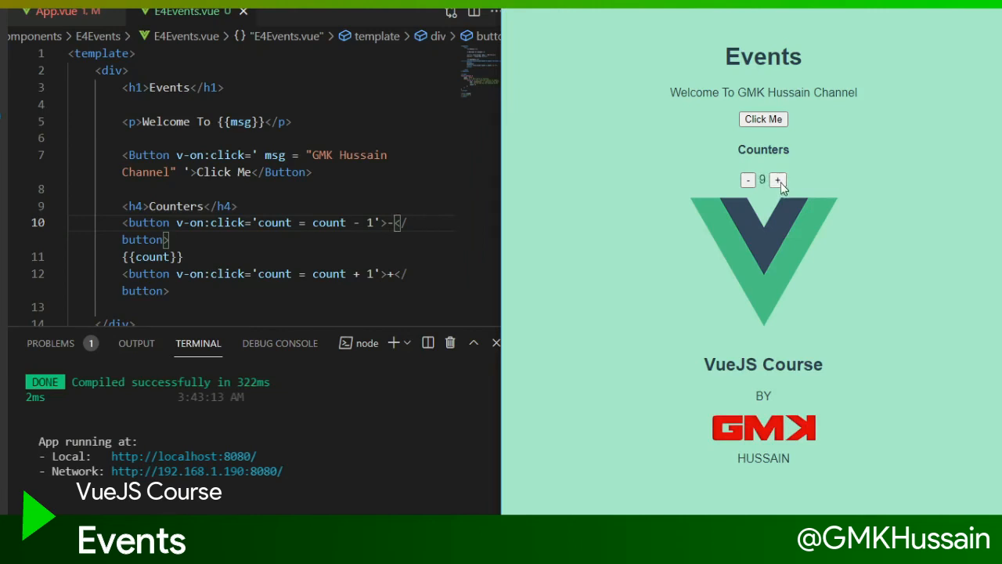
click(780, 178)
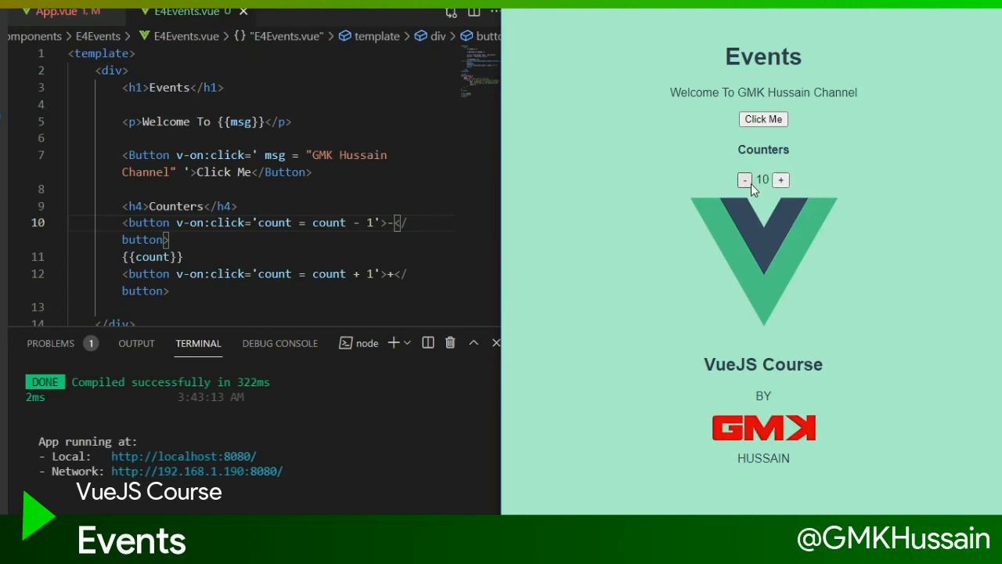
click(745, 180)
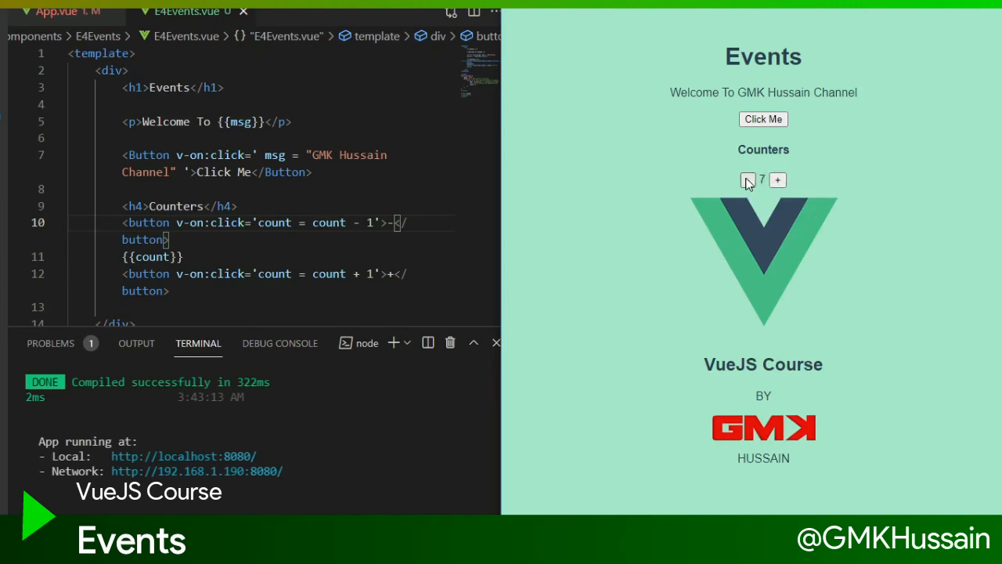